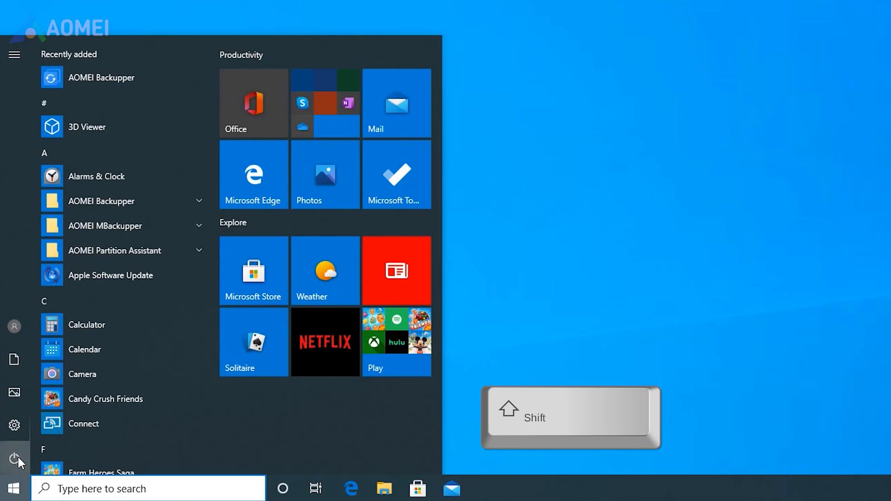
# Step: Shift-restart Windows 10 from the Start power menu to boot into recovery
pyautogui.click(13, 455)
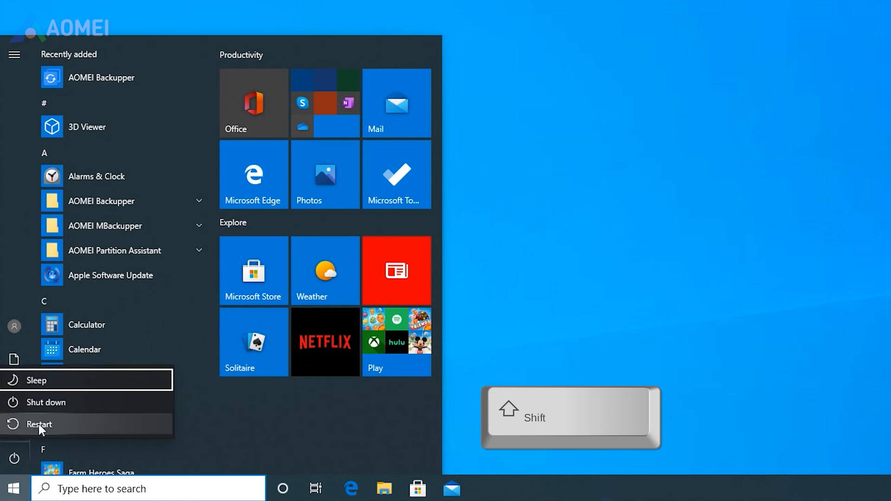
pyautogui.click(38, 424)
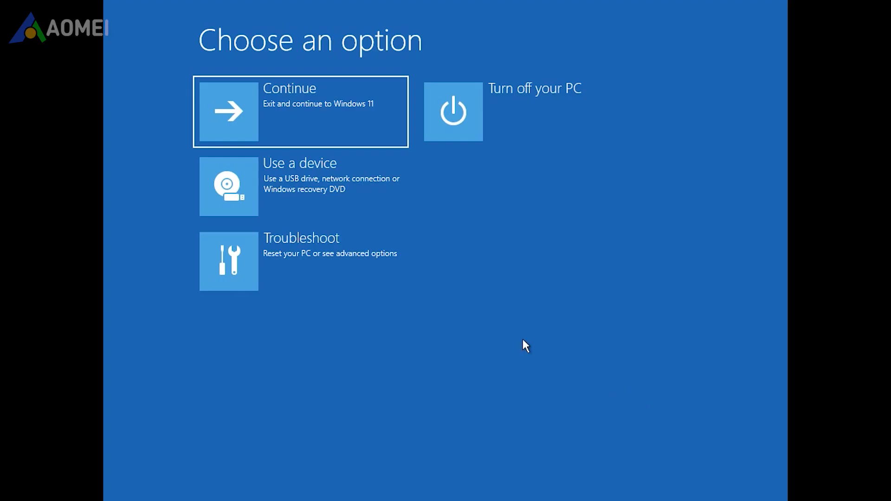
pyautogui.moveTo(360, 257)
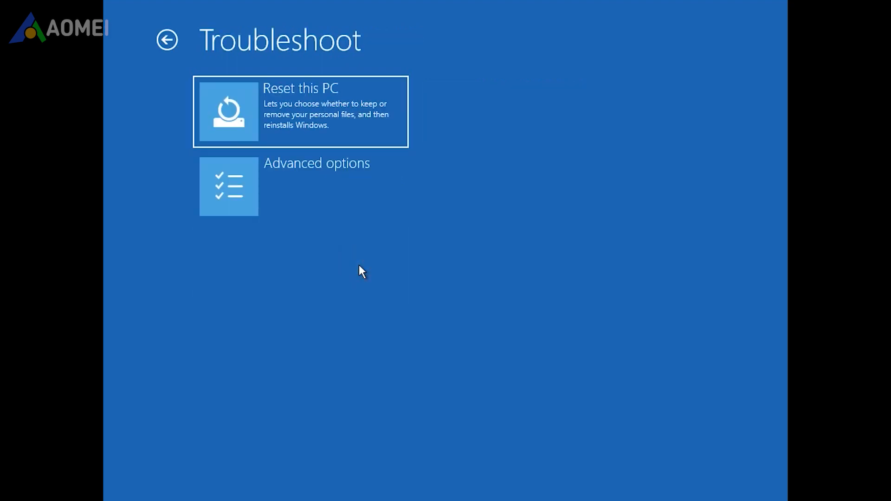
# Step: Reset this PC with Remove everything, Local reinstall and Just remove my files
pyautogui.click(298, 111)
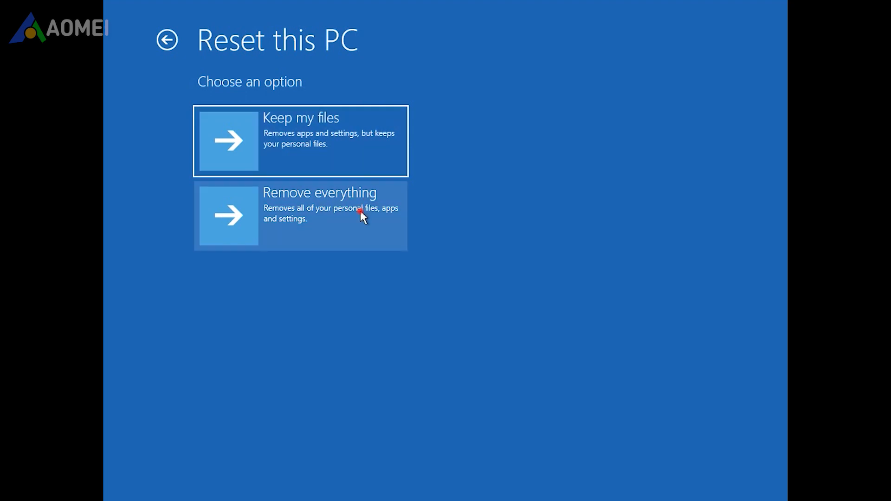
pyautogui.click(359, 217)
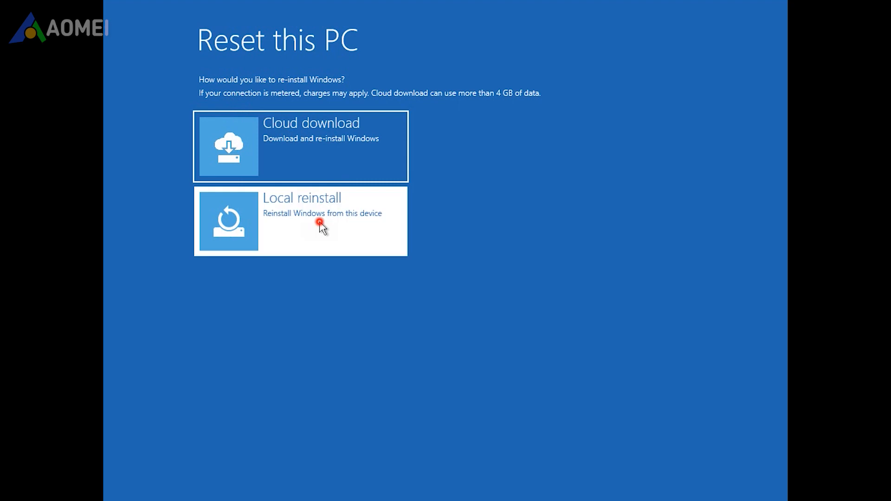
pyautogui.click(321, 222)
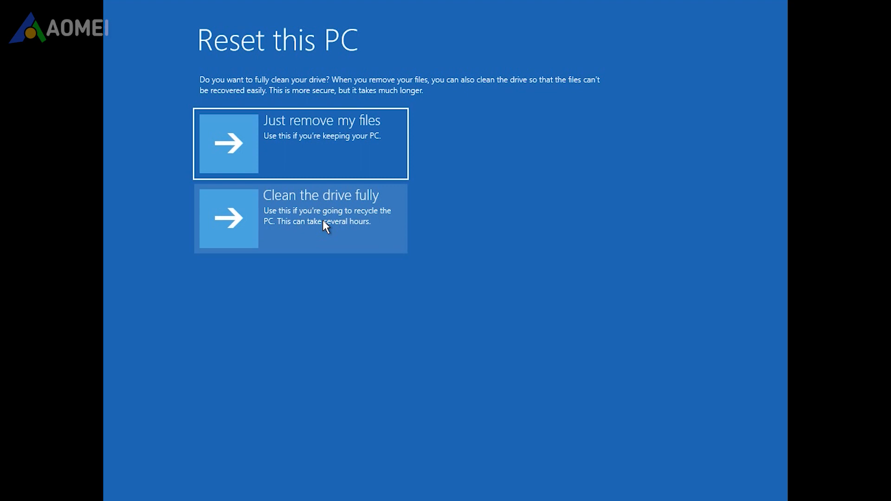
pyautogui.click(322, 151)
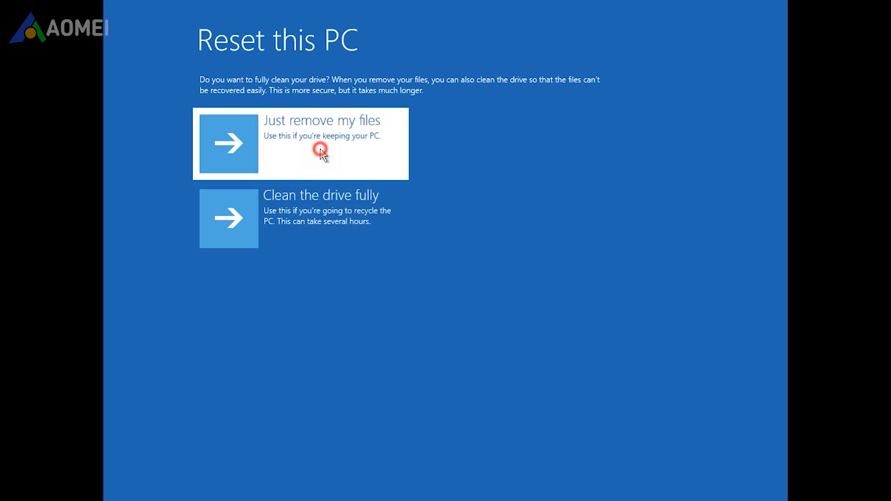
pyautogui.click(321, 149)
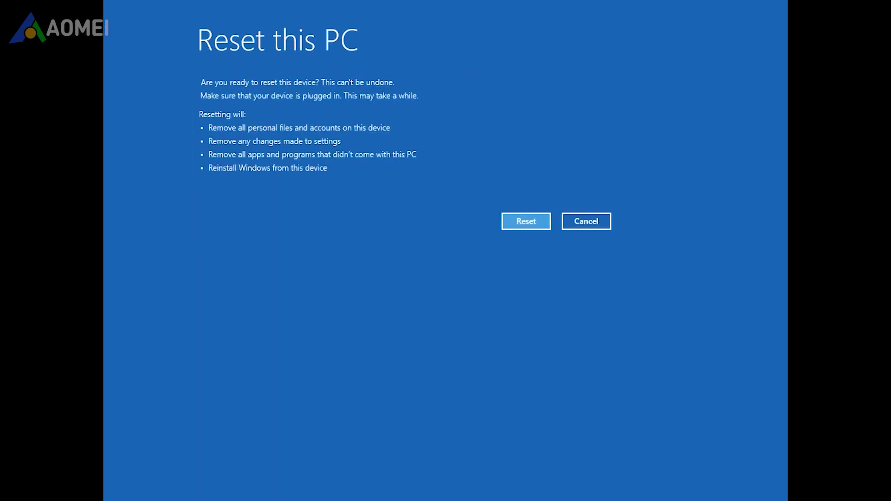
pyautogui.click(529, 226)
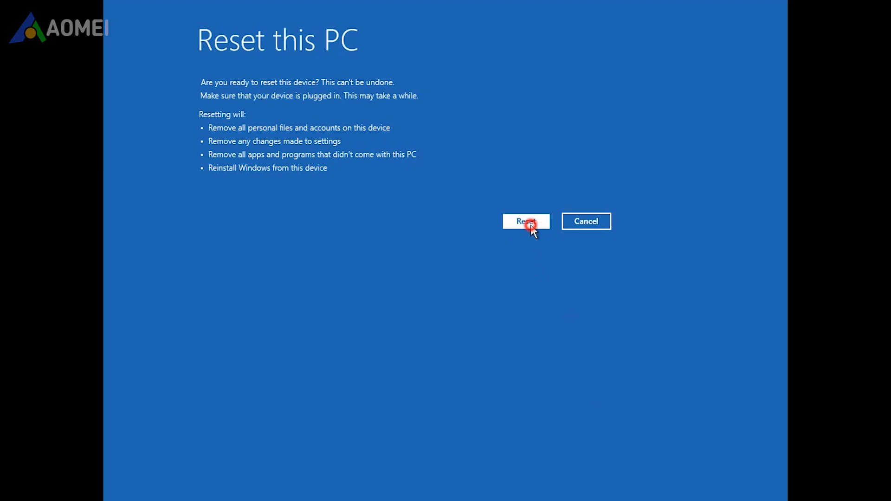
pyautogui.click(526, 221)
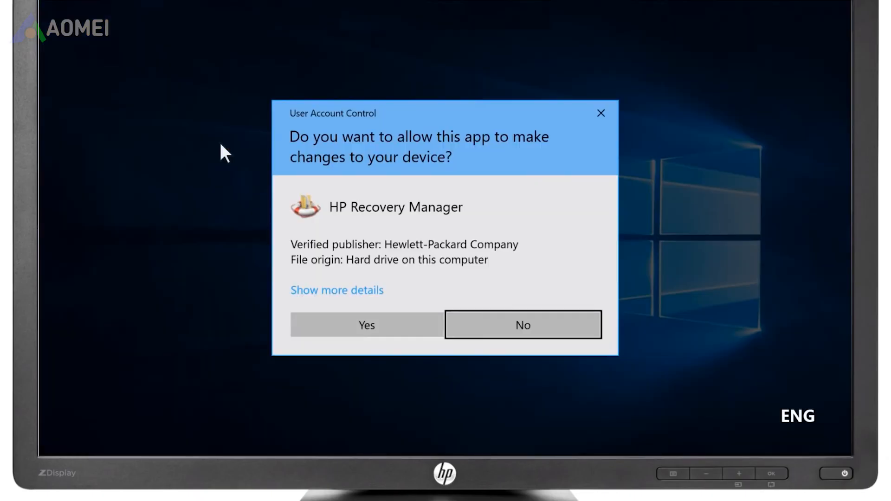
# Step: Let HP Recovery Manager make changes and confirm restarting into Windows Recovery Environment
pyautogui.click(361, 376)
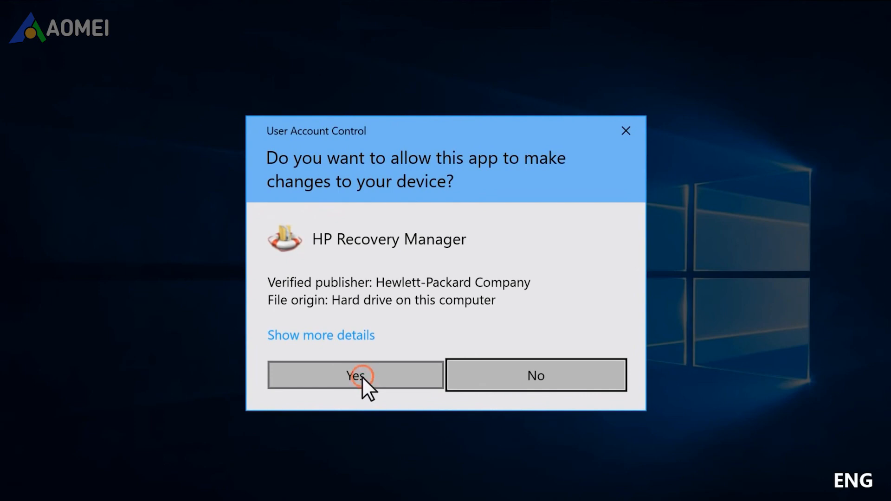
pyautogui.click(354, 376)
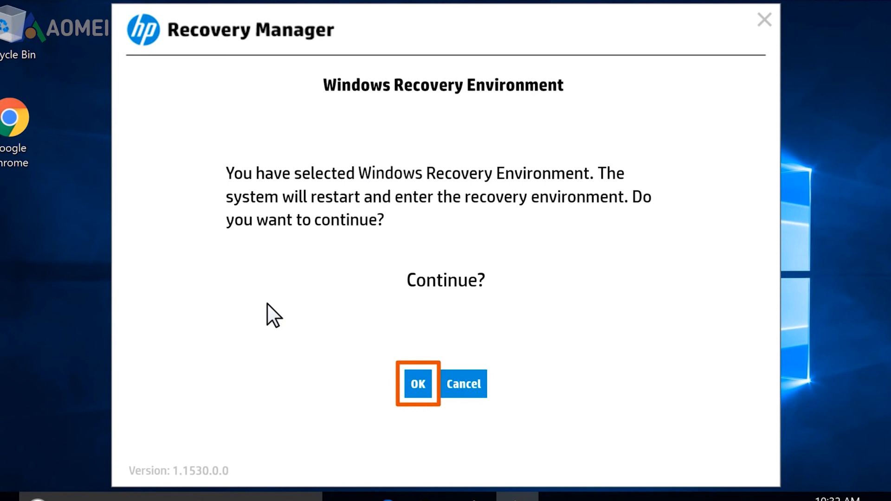
pyautogui.click(419, 384)
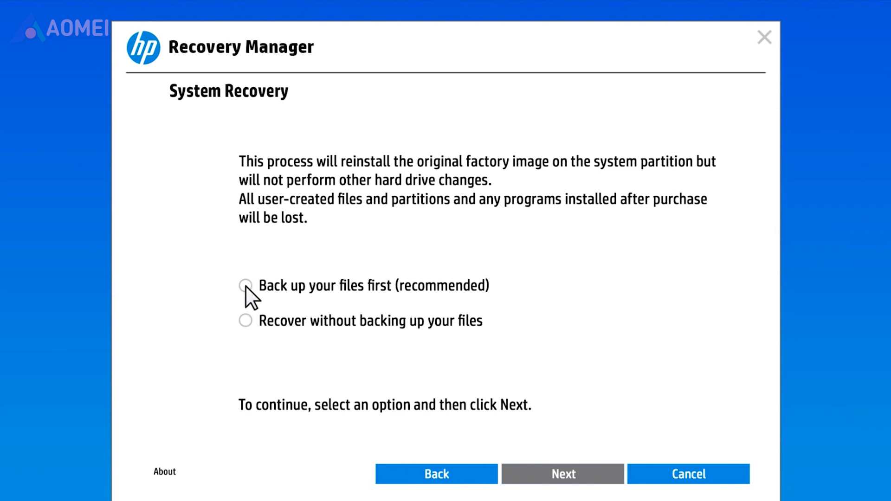
# Step: Choose 'Back up your files first (recommended)' and continue to restart for recovery
pyautogui.click(246, 286)
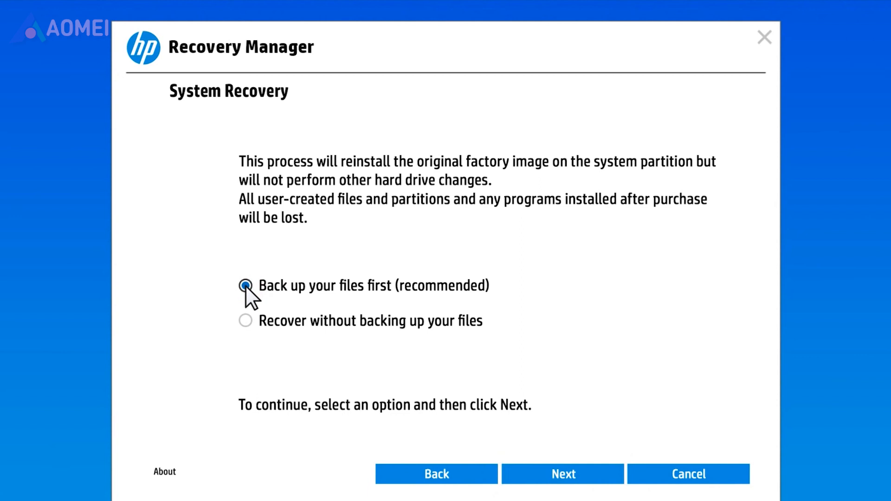
pyautogui.click(563, 487)
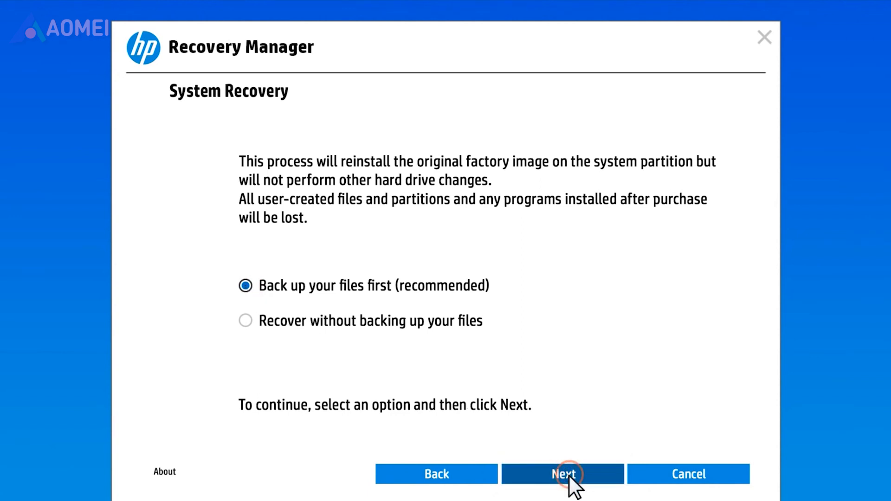
pyautogui.click(564, 487)
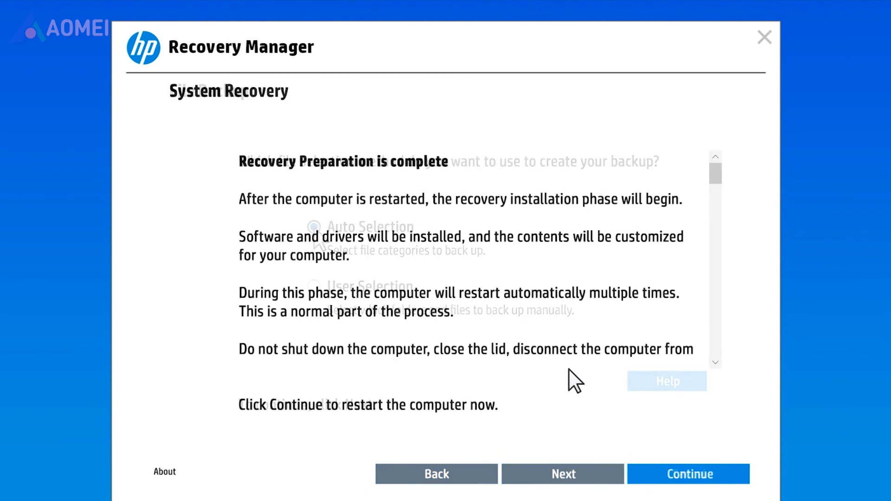
pyautogui.click(697, 474)
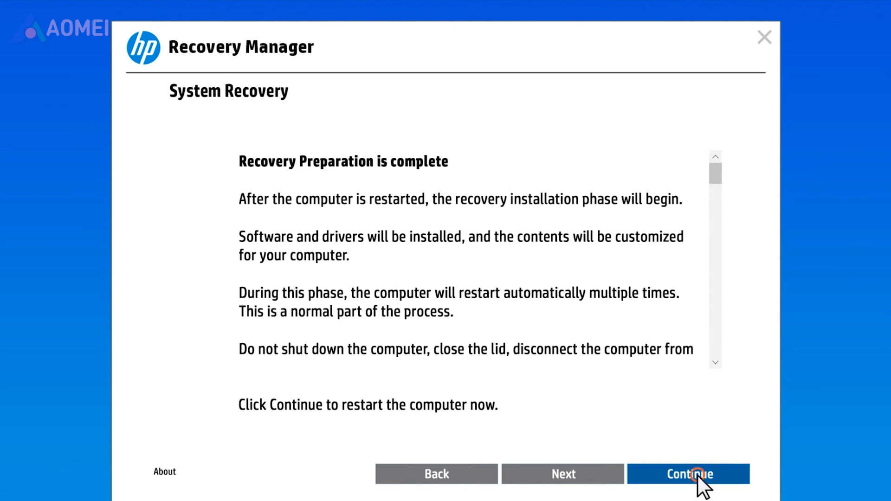
pyautogui.click(688, 487)
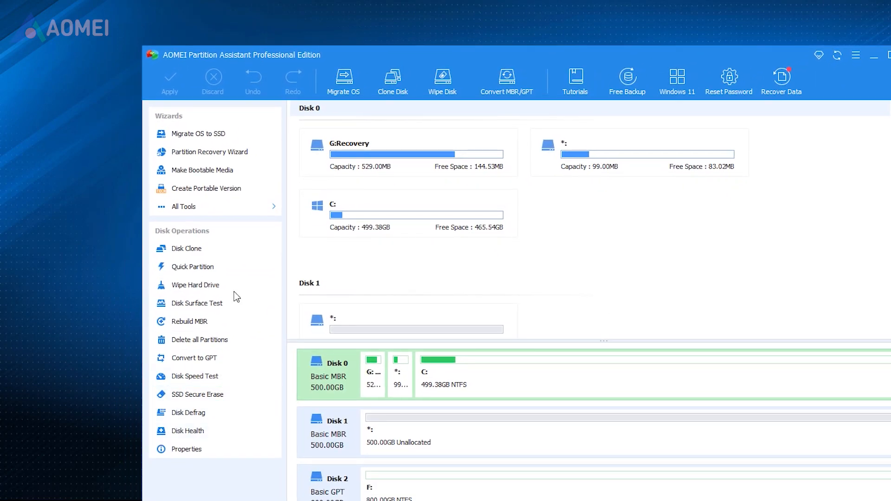
# Step: Launch the Reset Windows Password wizard from the Reset Password toolbar button
pyautogui.click(184, 206)
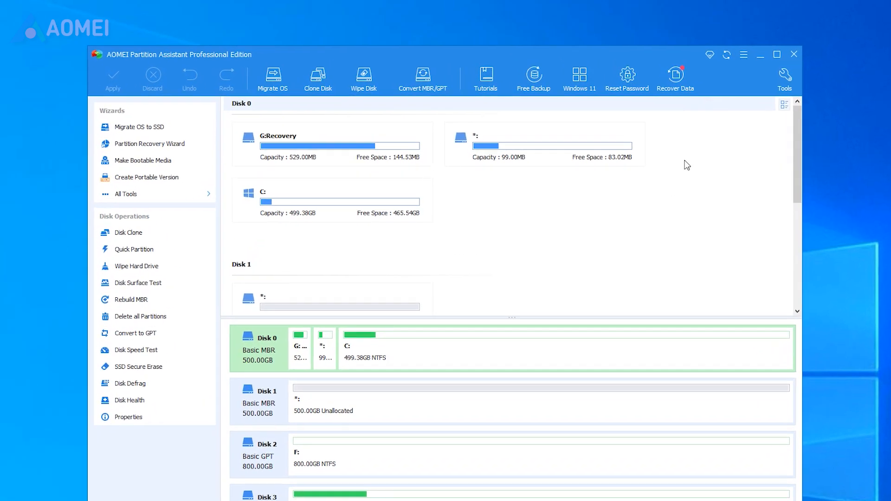
pyautogui.click(627, 76)
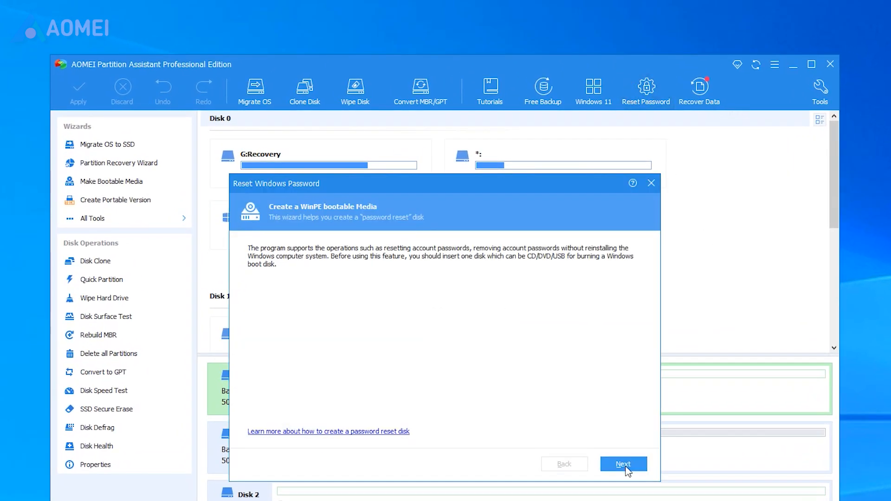
# Step: Burn the WinPE password-reset media to the USB Boot Device, accepting the format warning
pyautogui.click(623, 464)
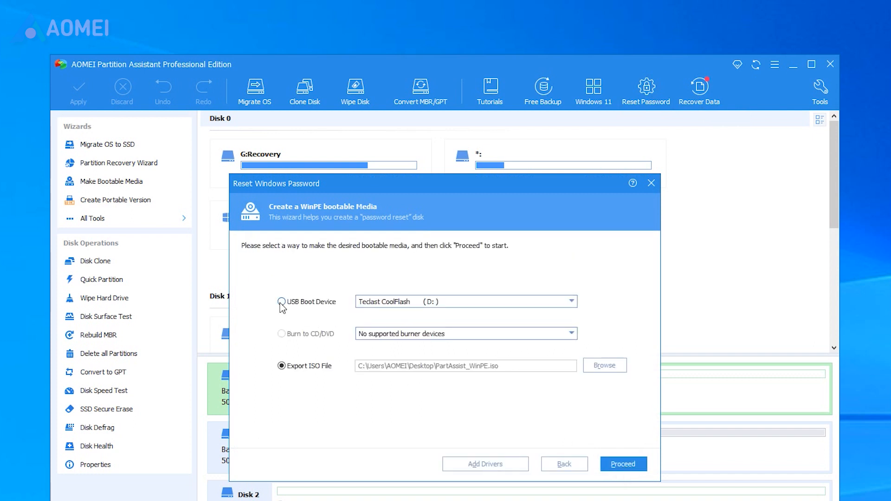
pyautogui.click(280, 301)
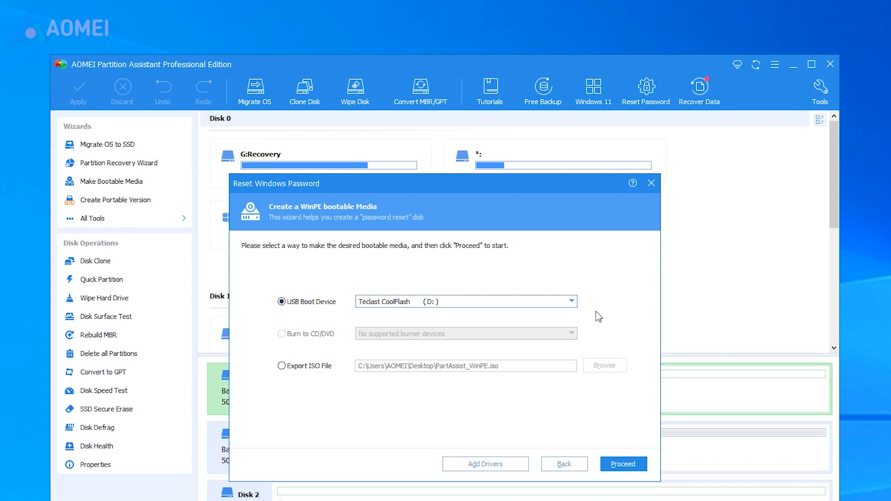
pyautogui.moveTo(615, 455)
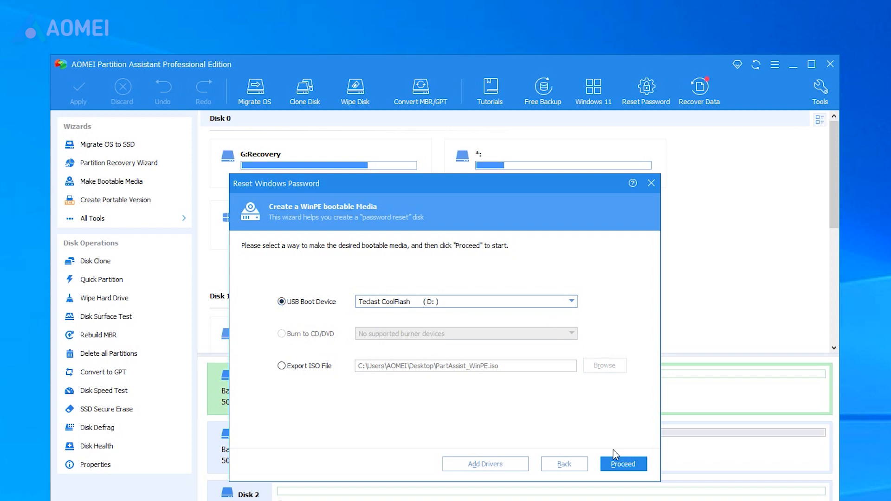
pyautogui.click(623, 464)
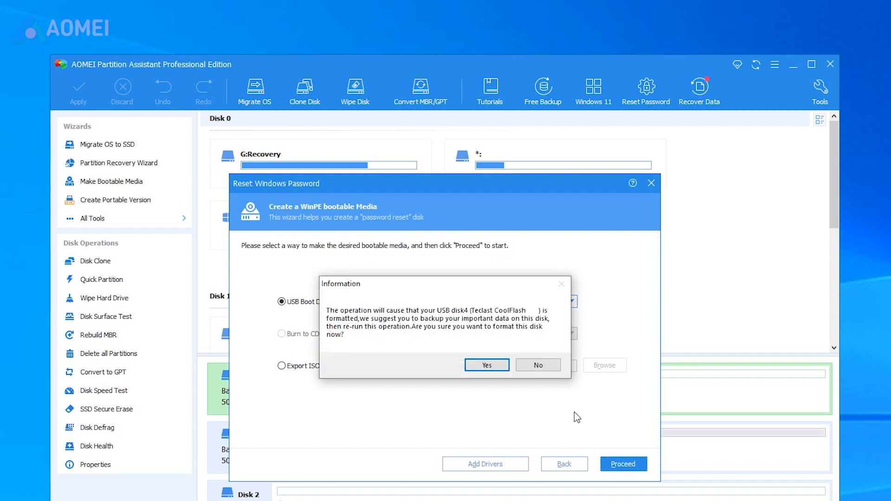
pyautogui.click(486, 365)
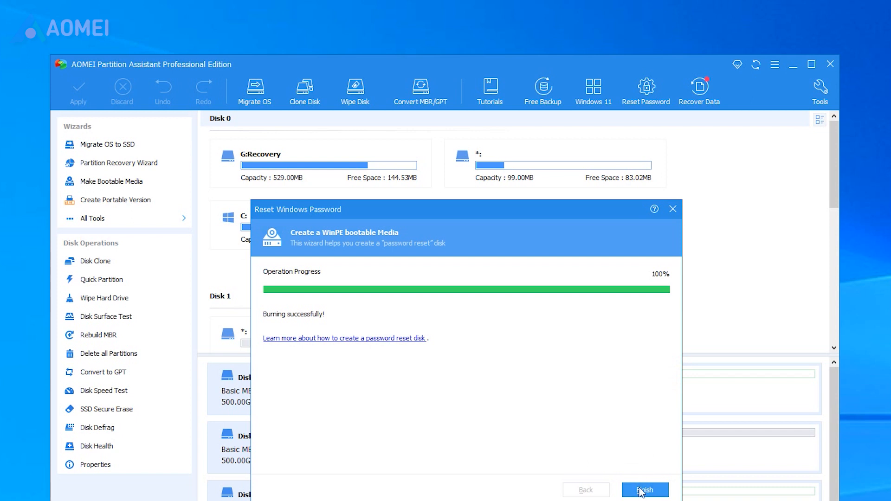
pyautogui.click(642, 490)
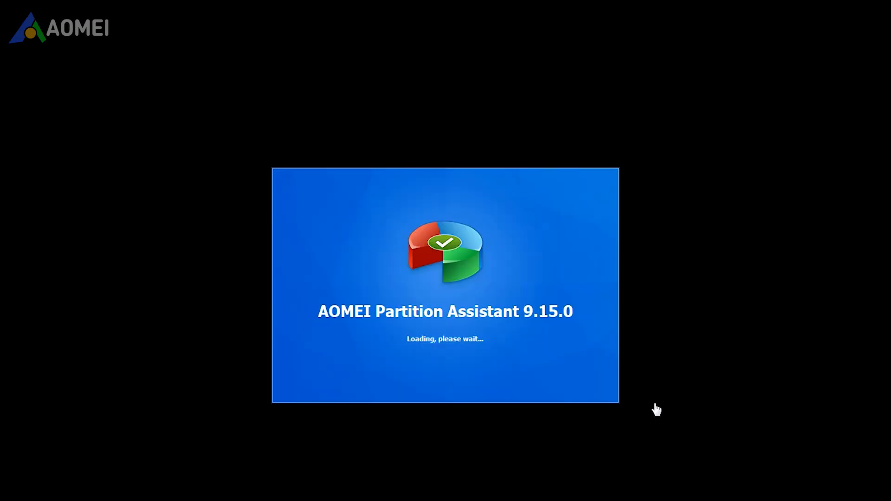
pyautogui.moveTo(698, 490)
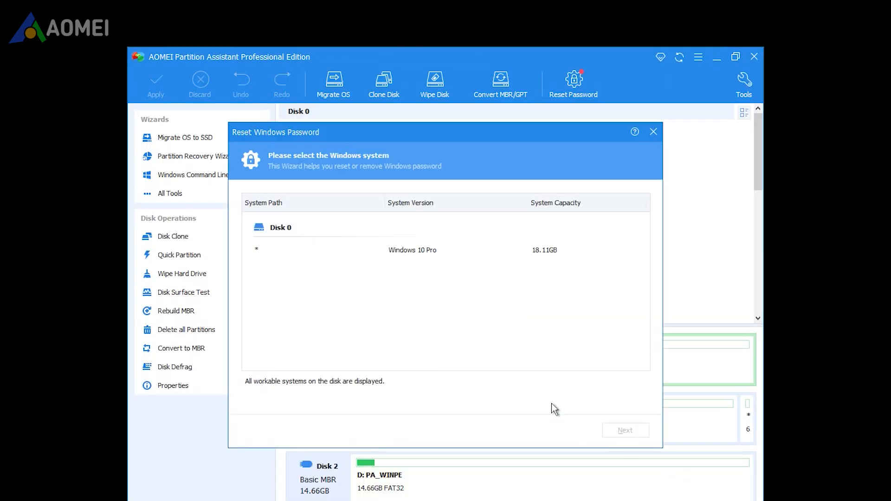
# Step: Pick the Windows 10 Pro system, then select the second user account
pyautogui.click(367, 250)
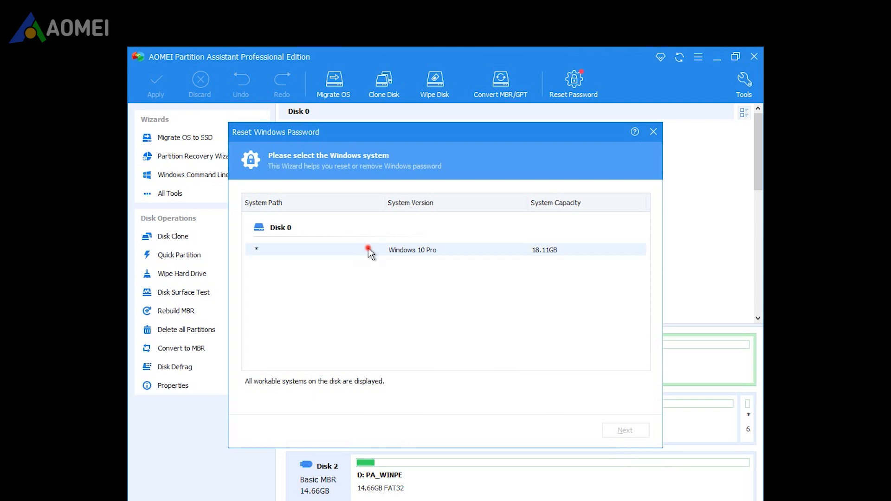
pyautogui.click(625, 431)
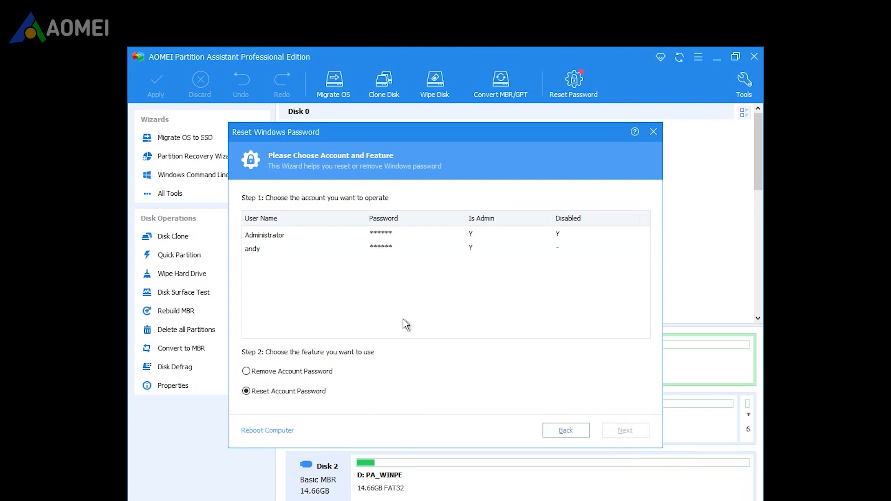
pyautogui.click(252, 249)
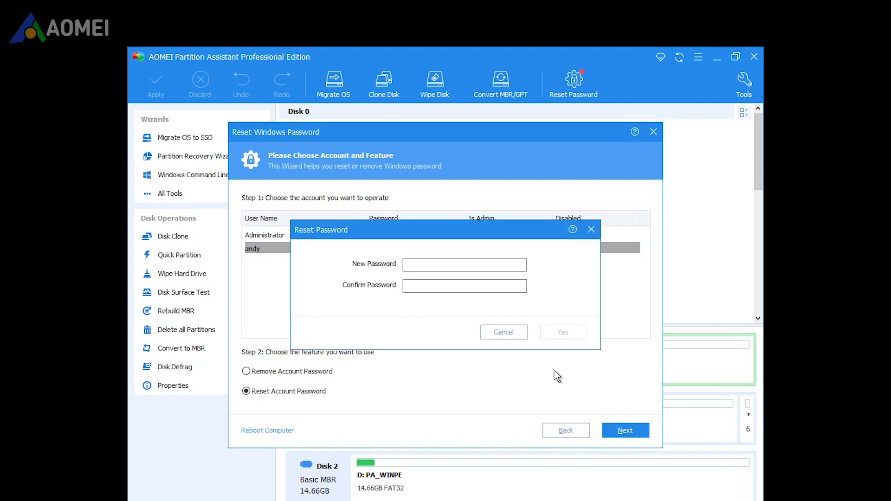
# Step: Enter and confirm the account's new password, dismiss the success message, and request a reboot
pyautogui.click(464, 265)
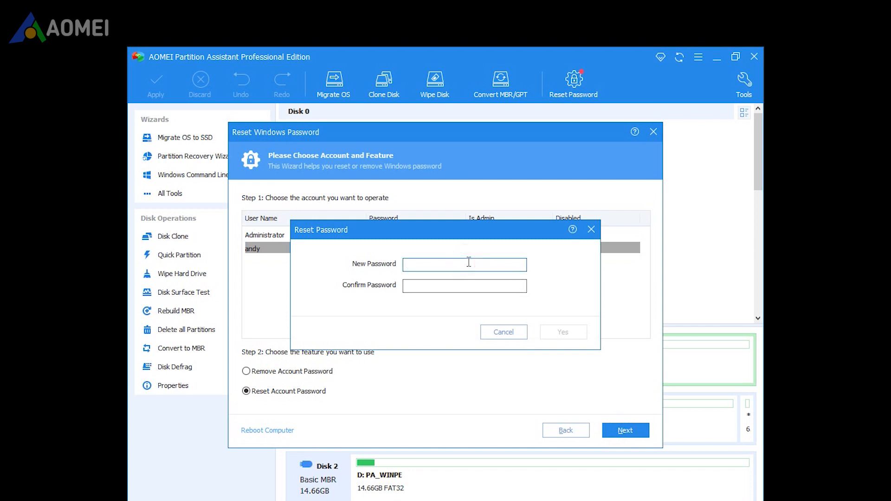
pyautogui.write('7')
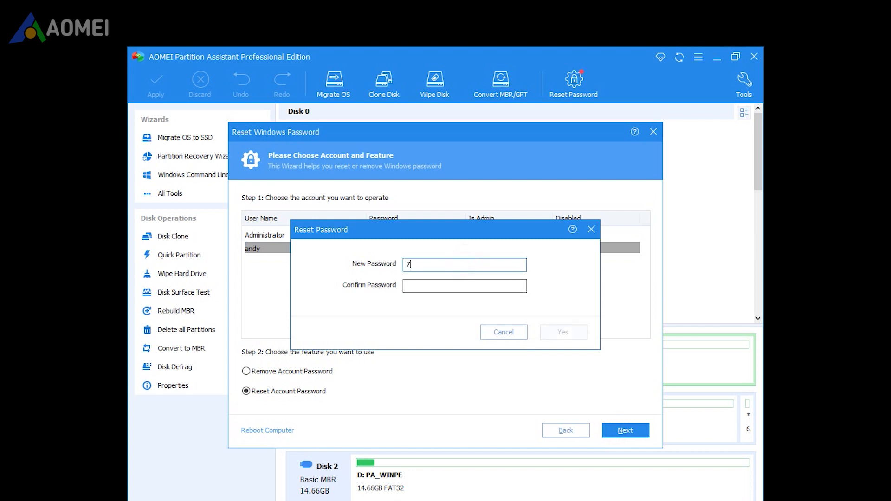
pyautogui.click(562, 332)
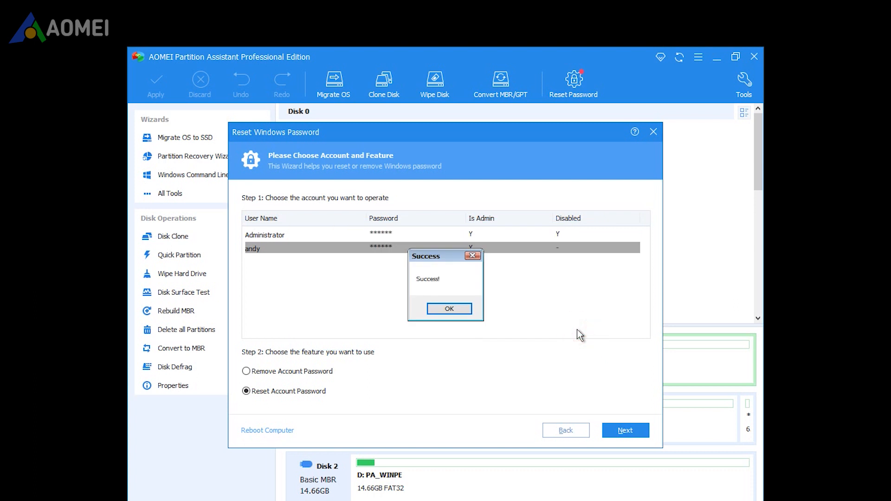
pyautogui.click(449, 309)
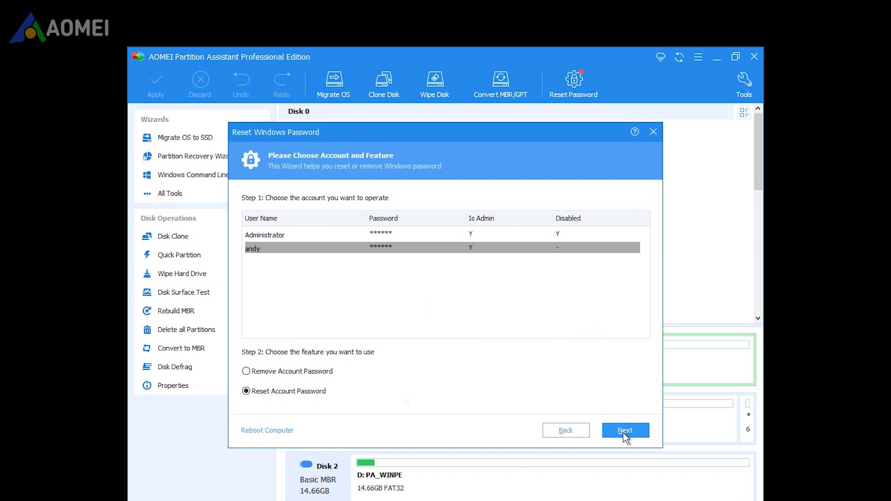
pyautogui.click(267, 430)
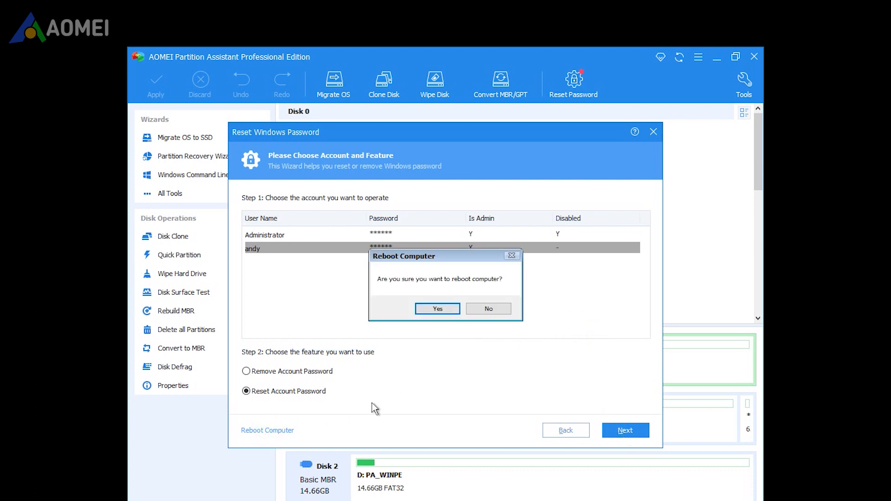